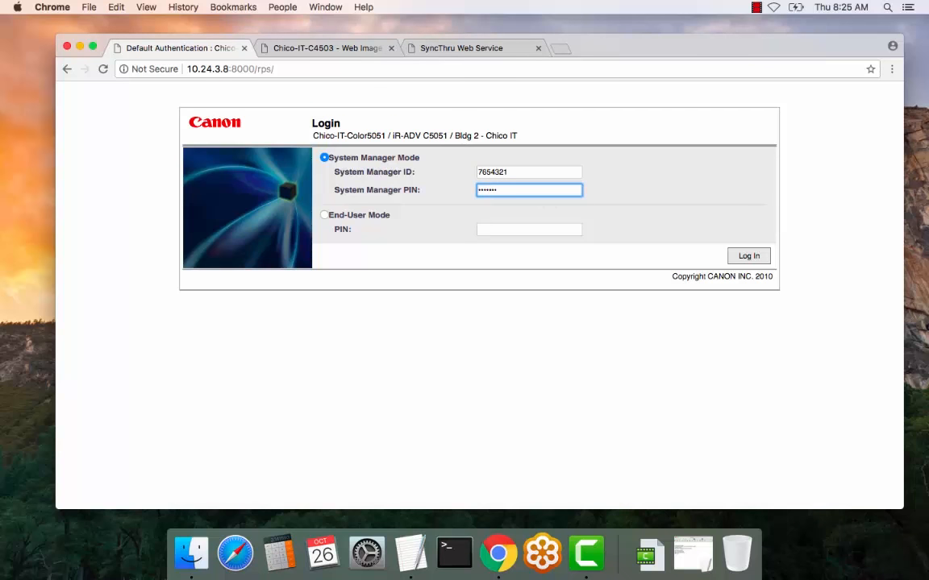
- Sign in to the copier's Remote UI in System Manager Mode
{"action": "left_click", "coordinate": [748, 254]}
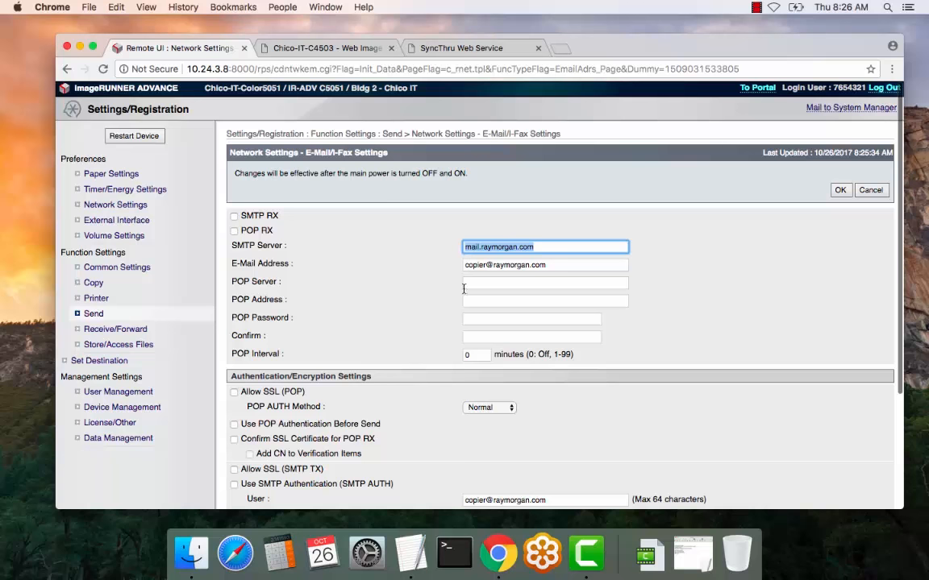